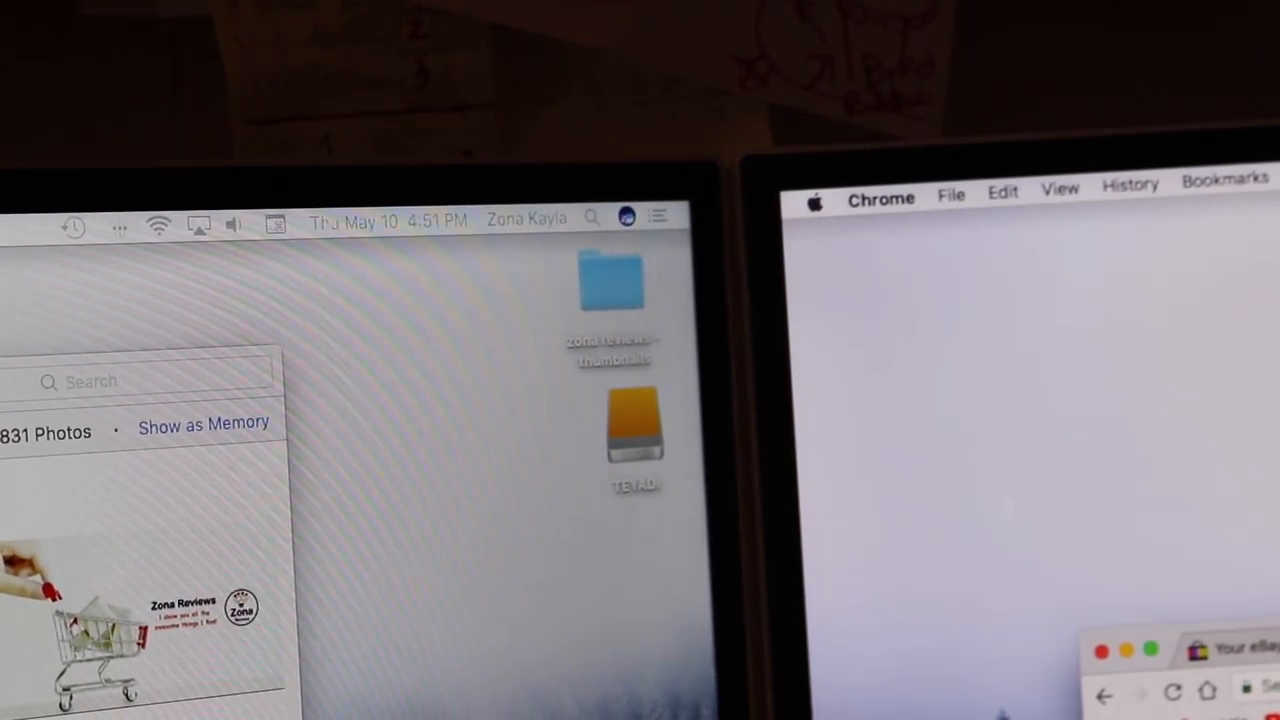
- Place the 'zona reviews - thumbnails' folder onto the TEYADI drive and view it in the drive's contents
{"action": "left_click", "coordinate": [636, 424]}
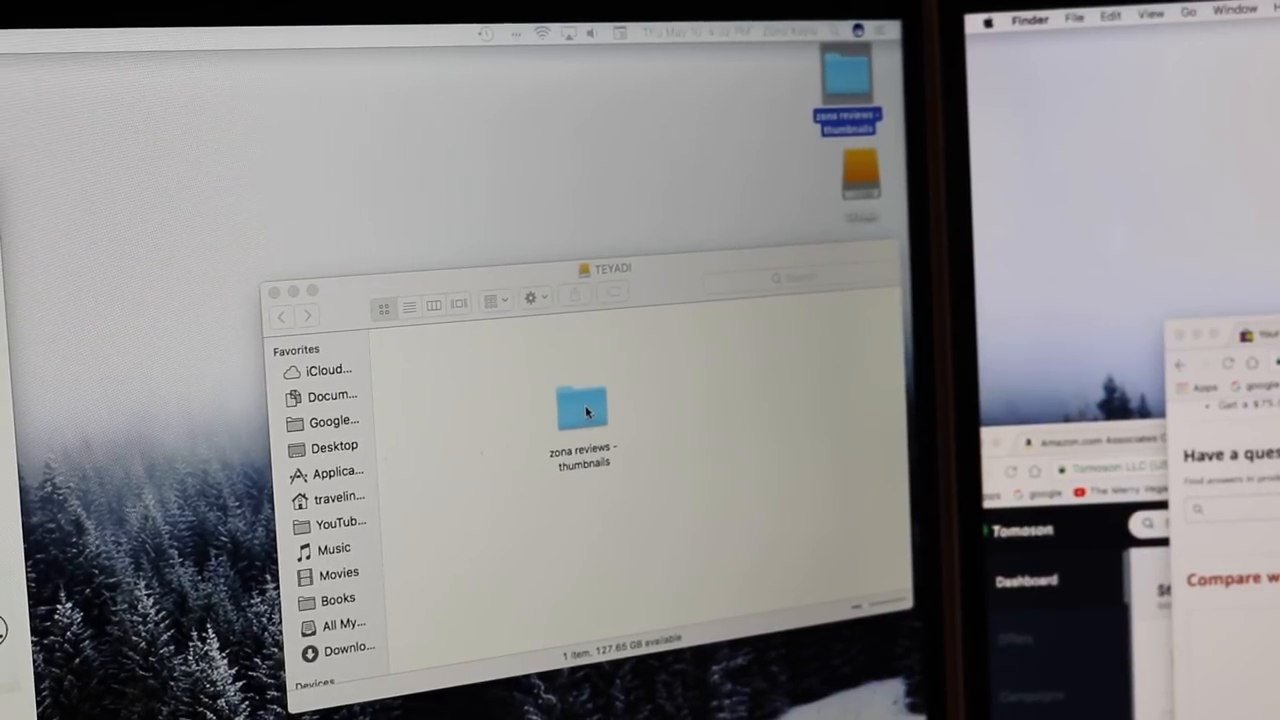
{"action": "double_click", "coordinate": [582, 410]}
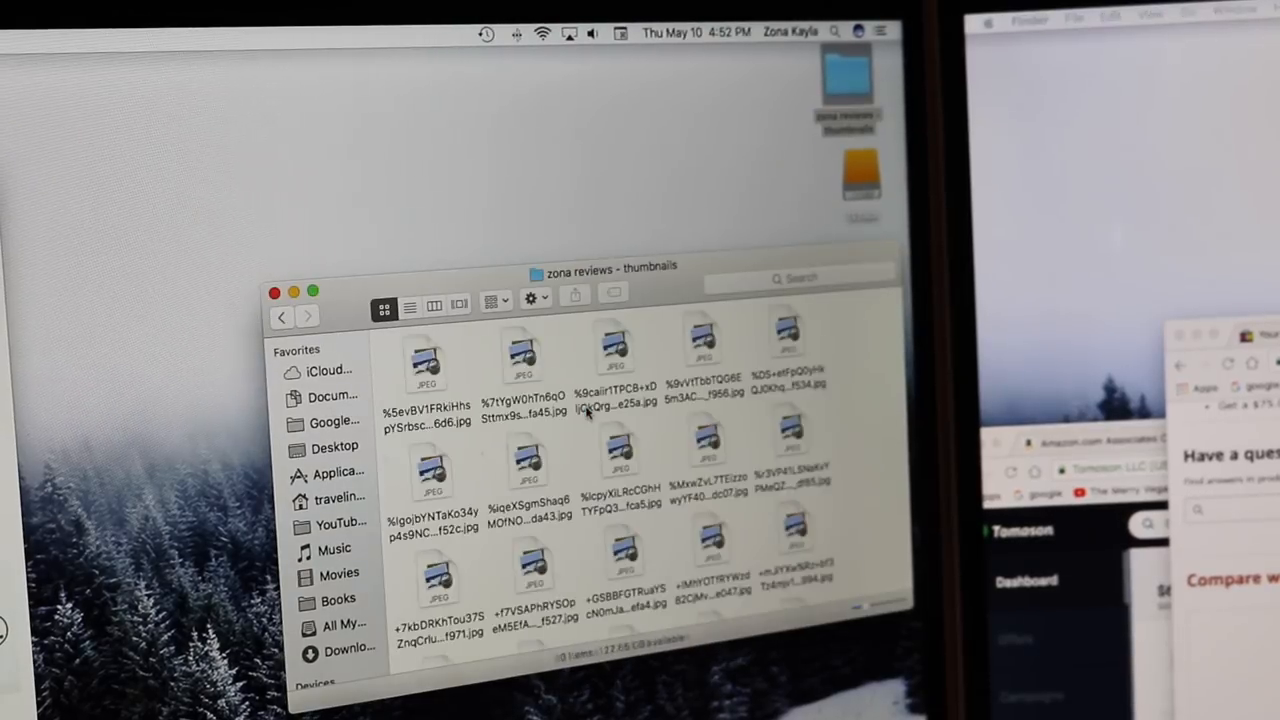
{"action": "scroll", "scroll_direction": "down", "scroll_amount": 3}
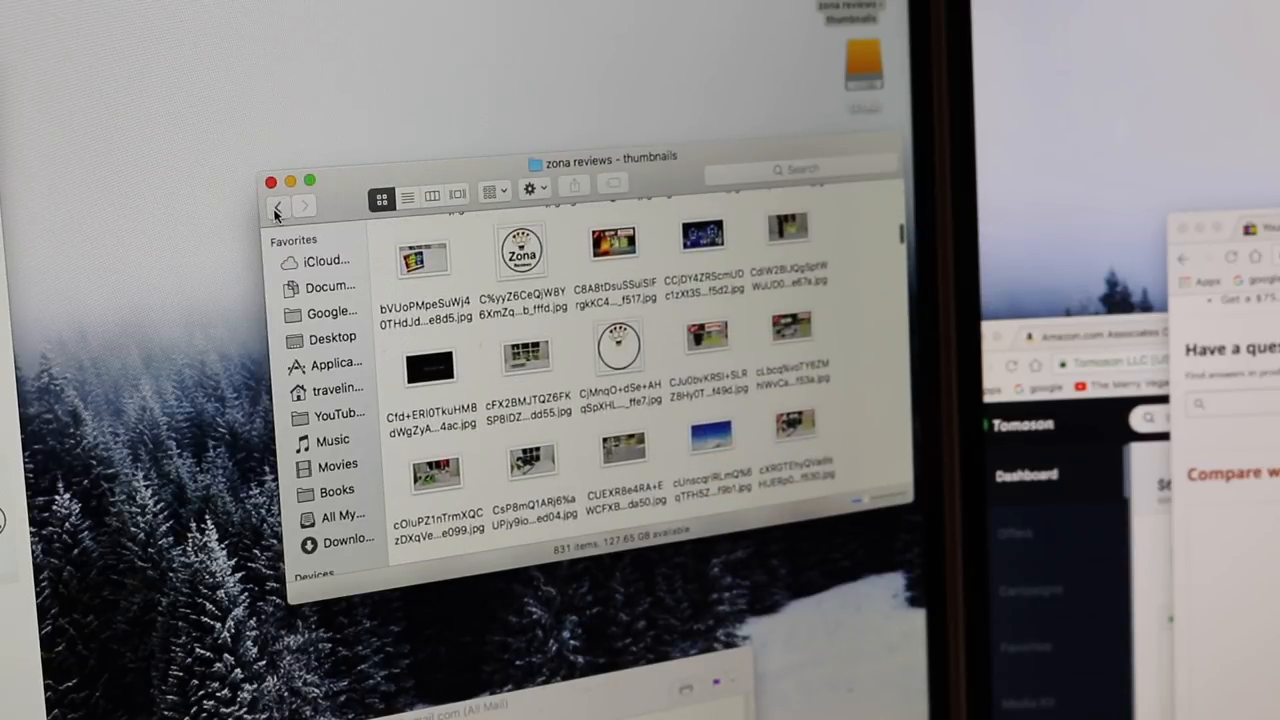
{"action": "left_click", "coordinate": [278, 204]}
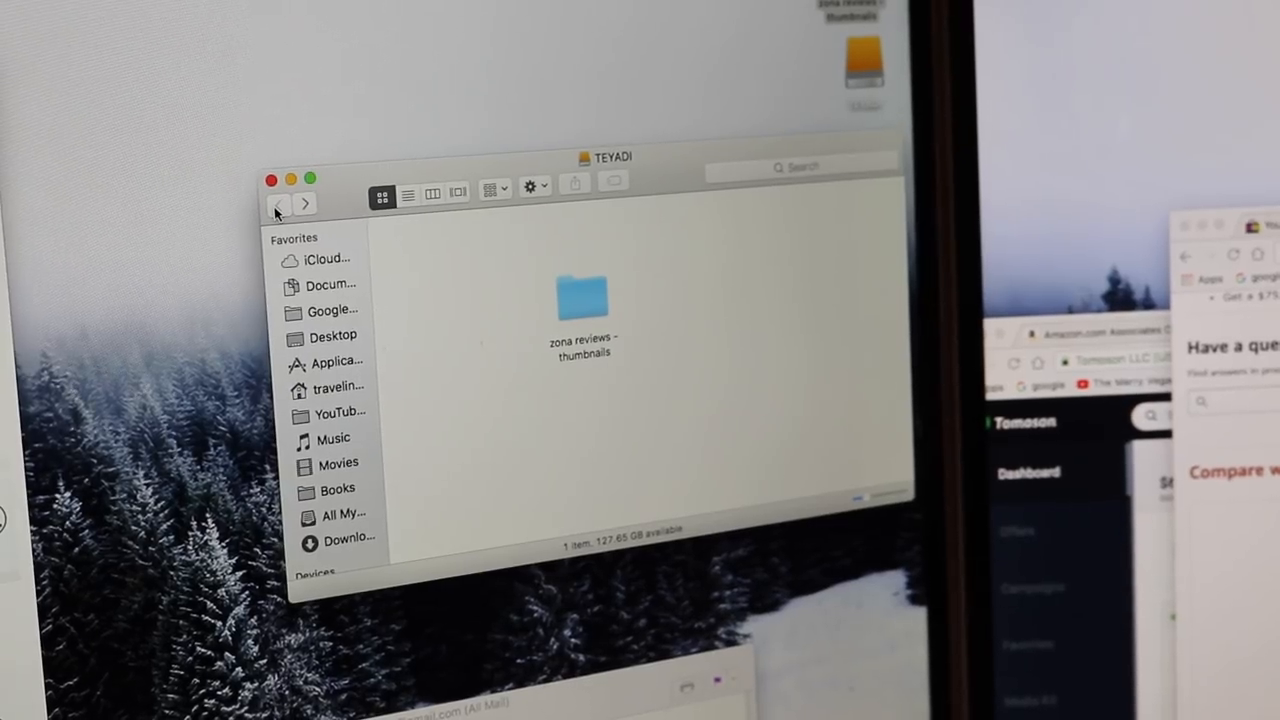